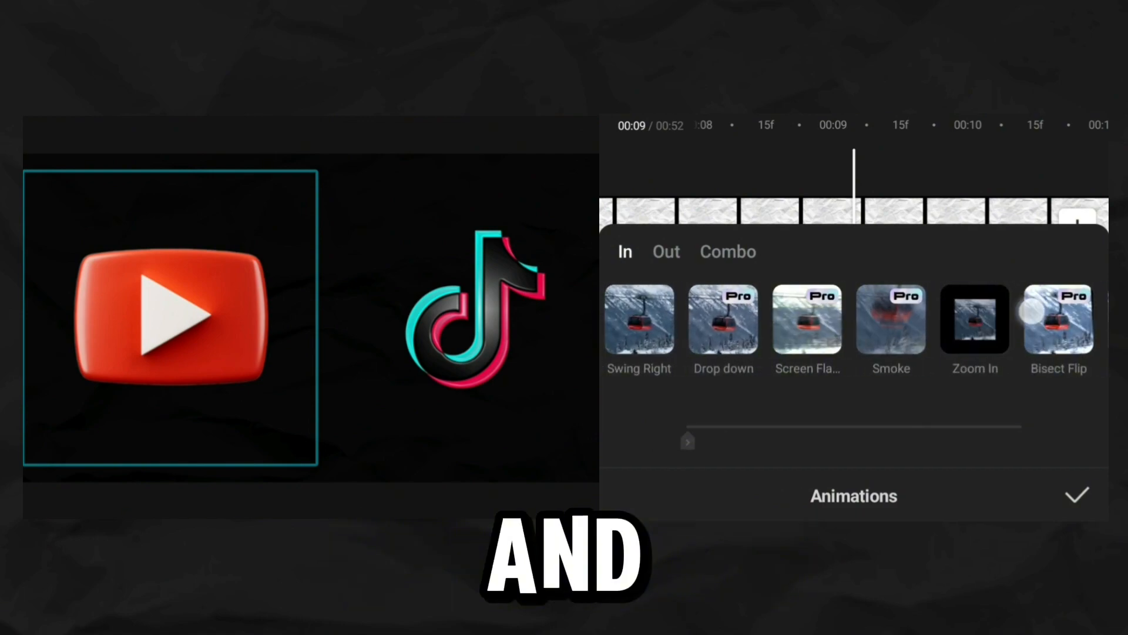
Give the YouTube logo overlay a Slide Right entrance animation and confirm it.
{"action": "scroll", "scroll_direction": "left", "scroll_amount": 3}
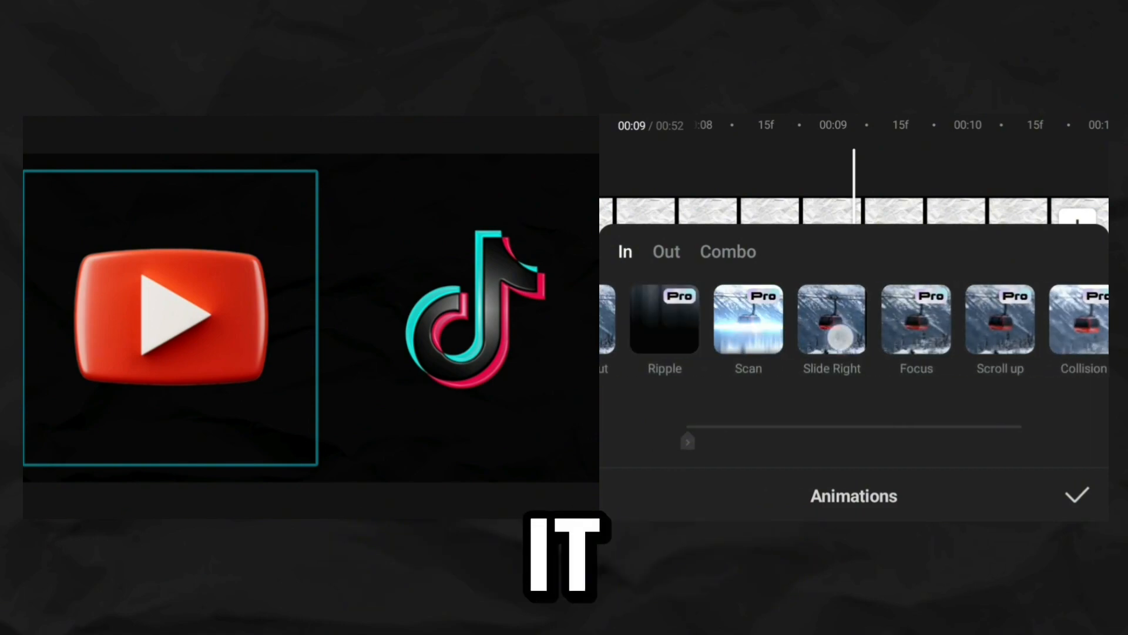
{"action": "left_click", "coordinate": [1075, 495]}
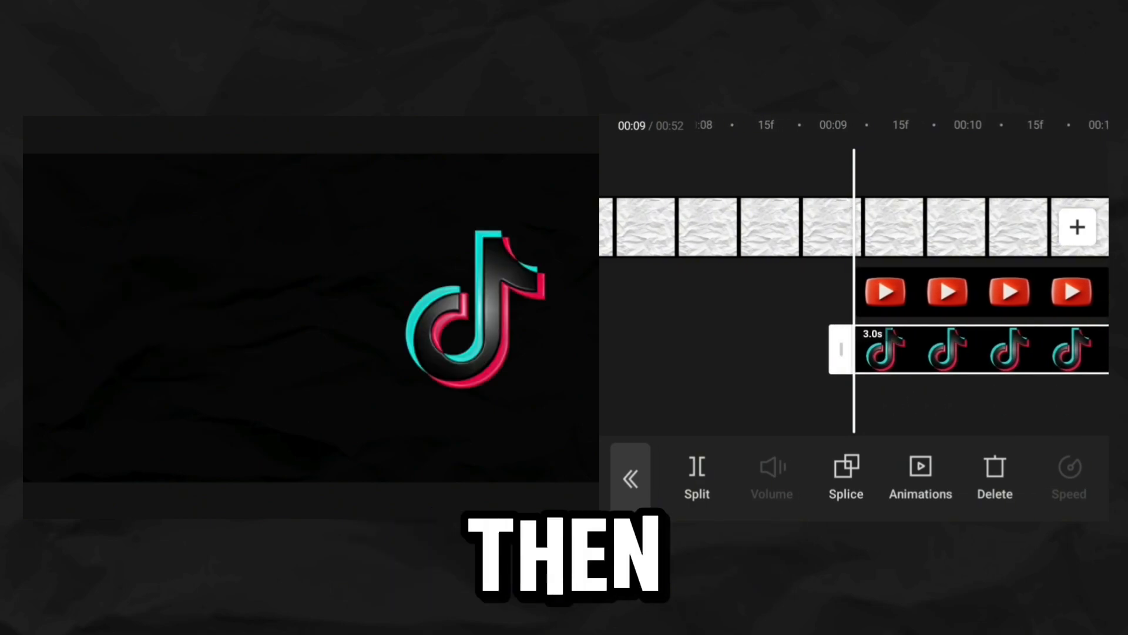
Give the TikTok logo overlay a Slide Left entrance animation.
{"action": "left_click", "coordinate": [919, 476]}
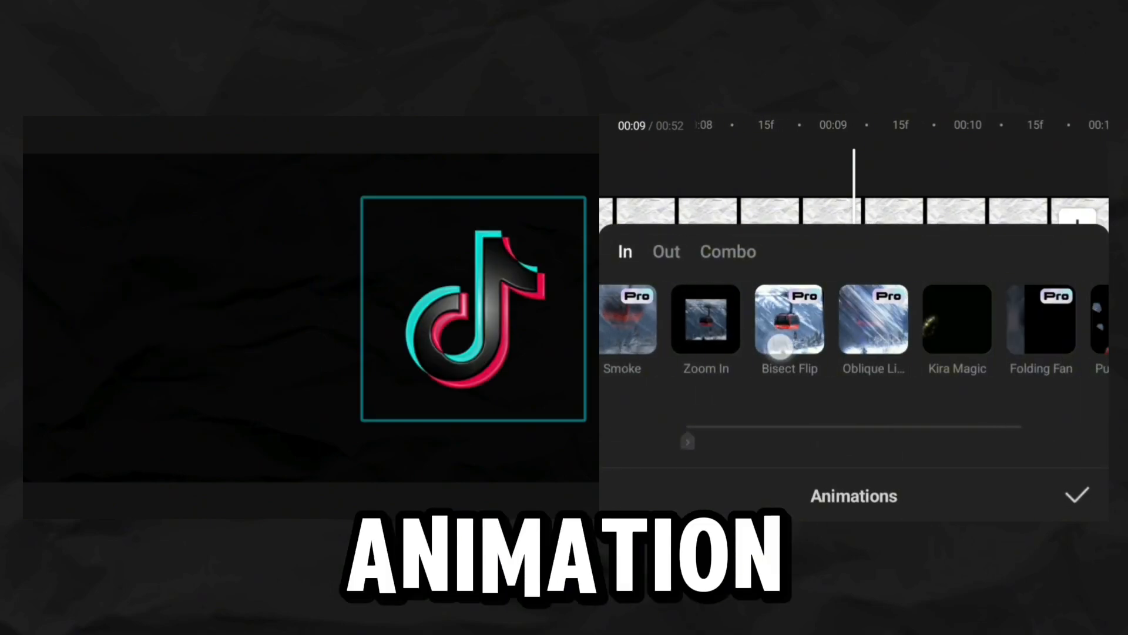
{"action": "scroll", "scroll_direction": "left", "scroll_amount": 3}
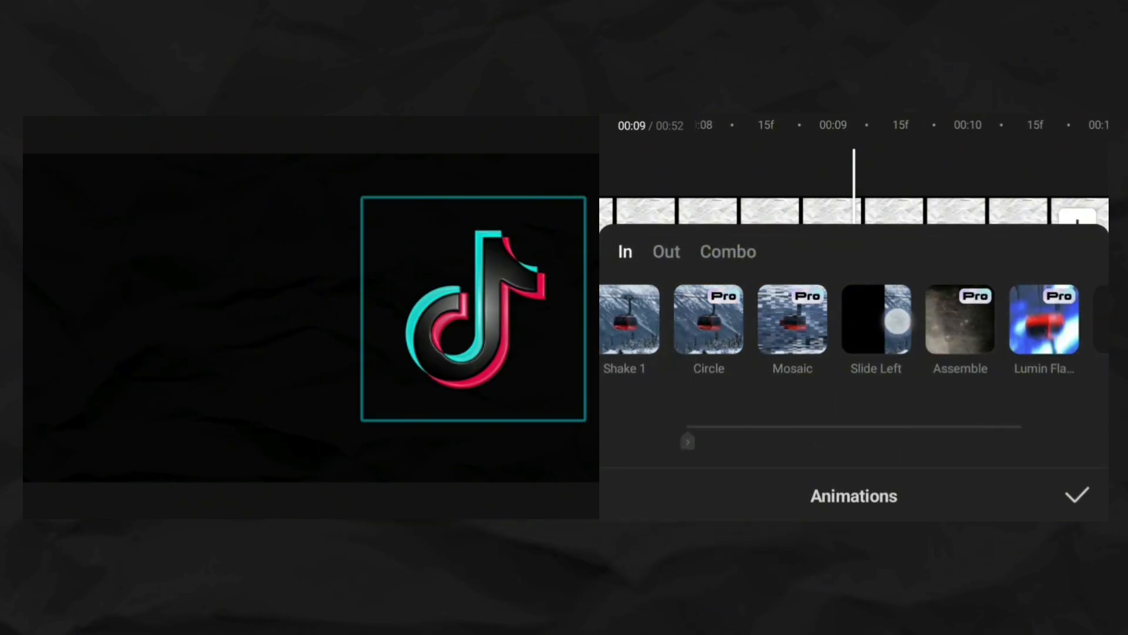
{"action": "left_click", "coordinate": [1077, 495]}
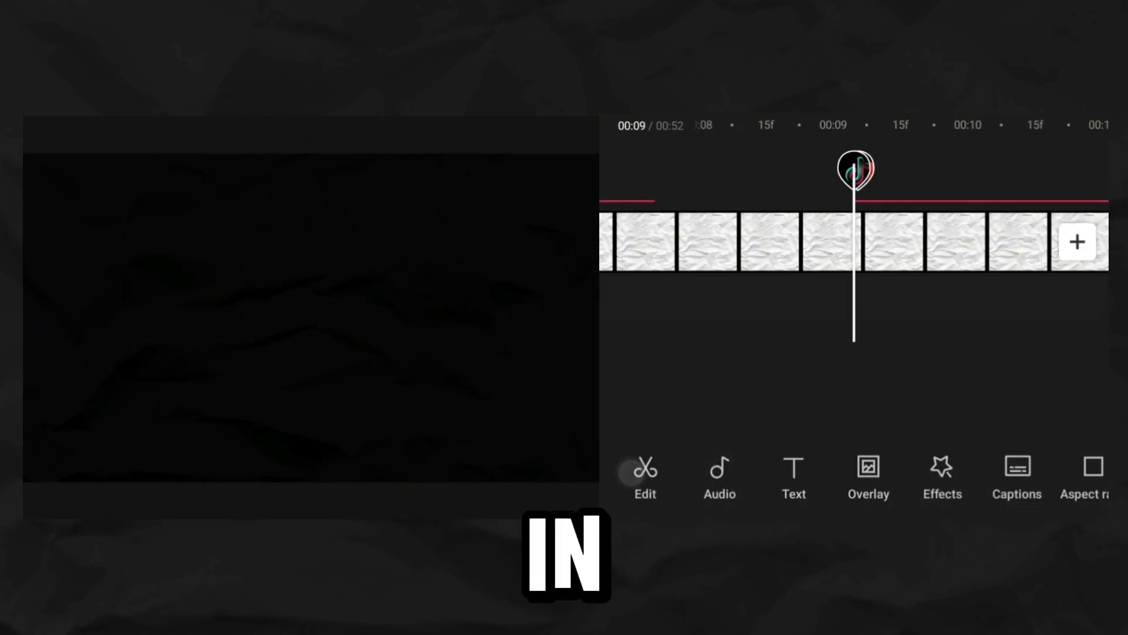
Create a red WHOOSH text layer at the top and browse its entrance animations.
{"action": "left_click", "coordinate": [794, 478]}
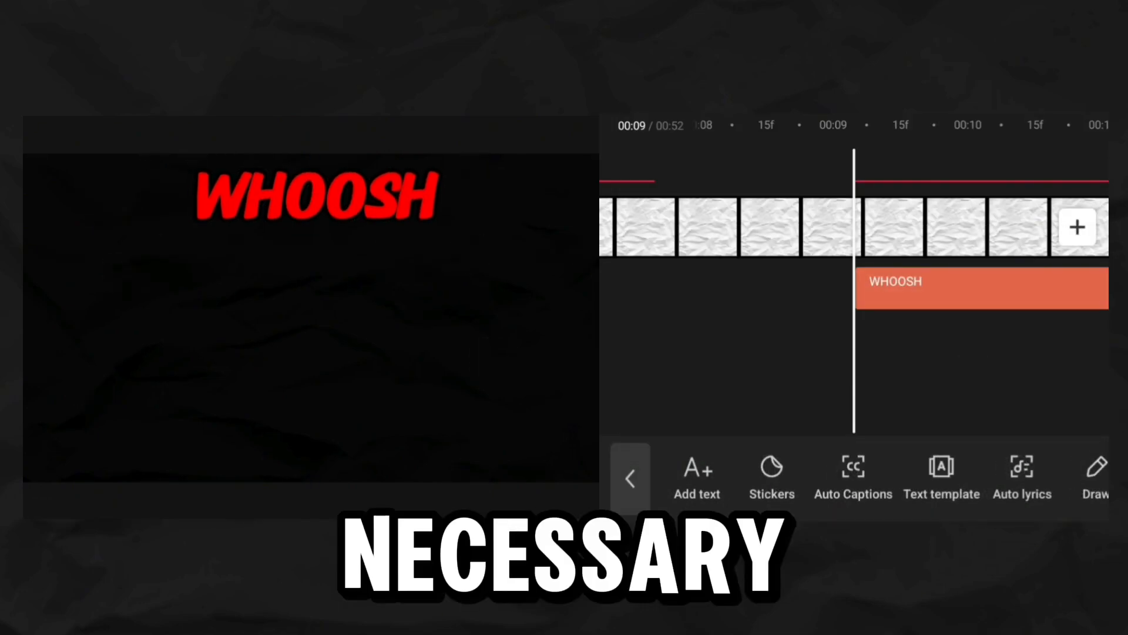
{"action": "left_click", "coordinate": [980, 288]}
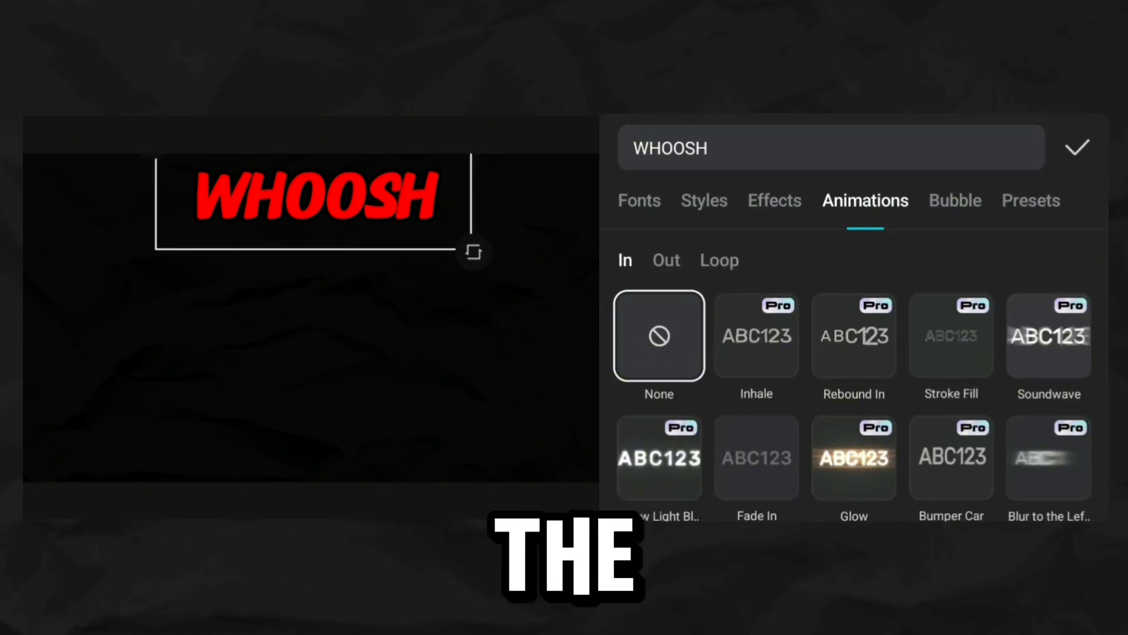
{"action": "scroll", "scroll_direction": "down", "scroll_amount": 3}
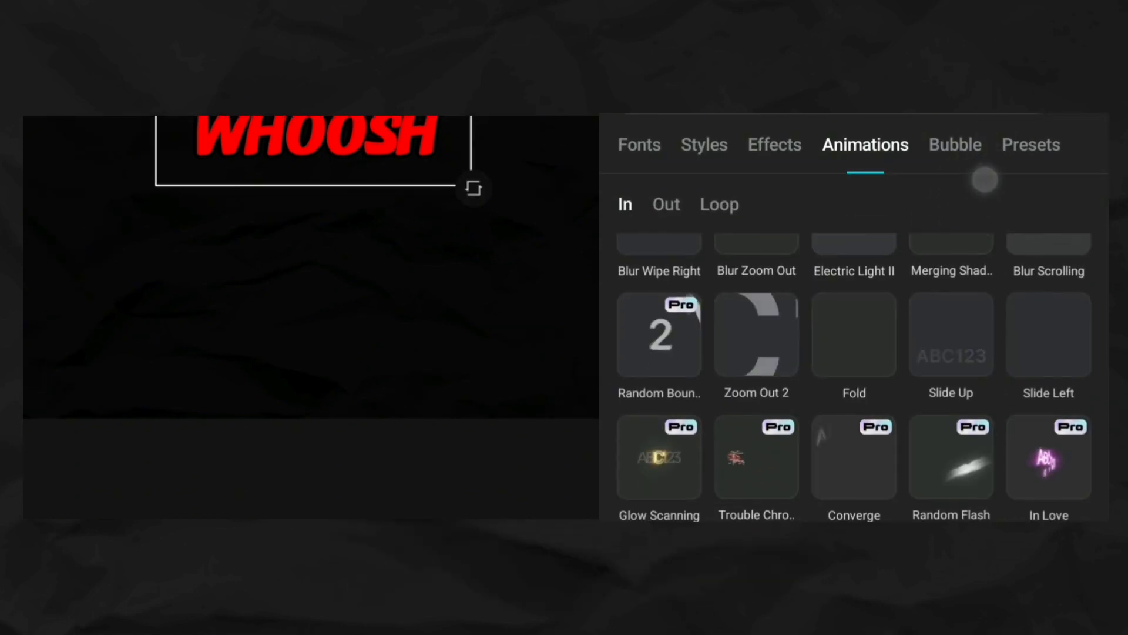
{"action": "scroll", "scroll_direction": "down", "scroll_amount": 3}
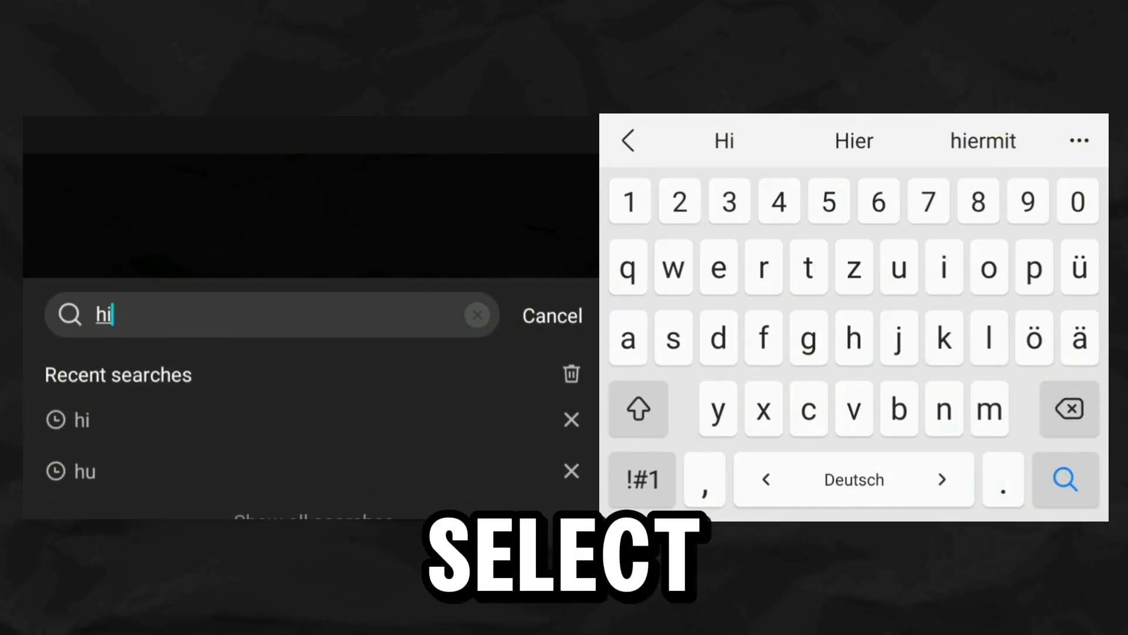
Add a red panda sticker from search and give it a Slide Up entrance.
{"action": "left_click", "coordinate": [1067, 478]}
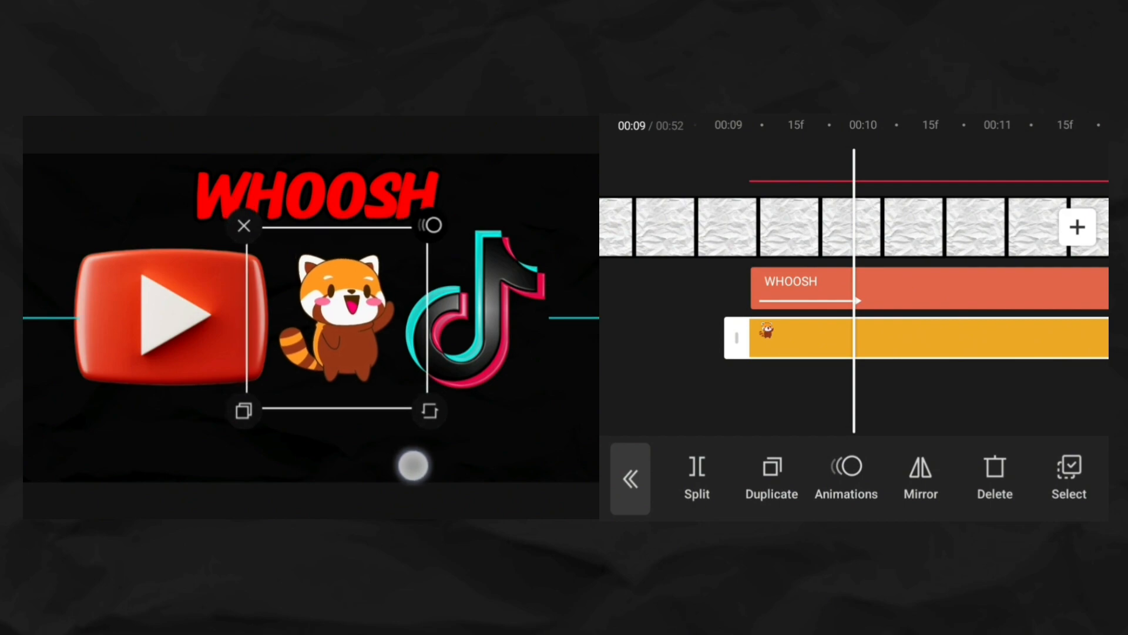
{"action": "left_click", "coordinate": [847, 478]}
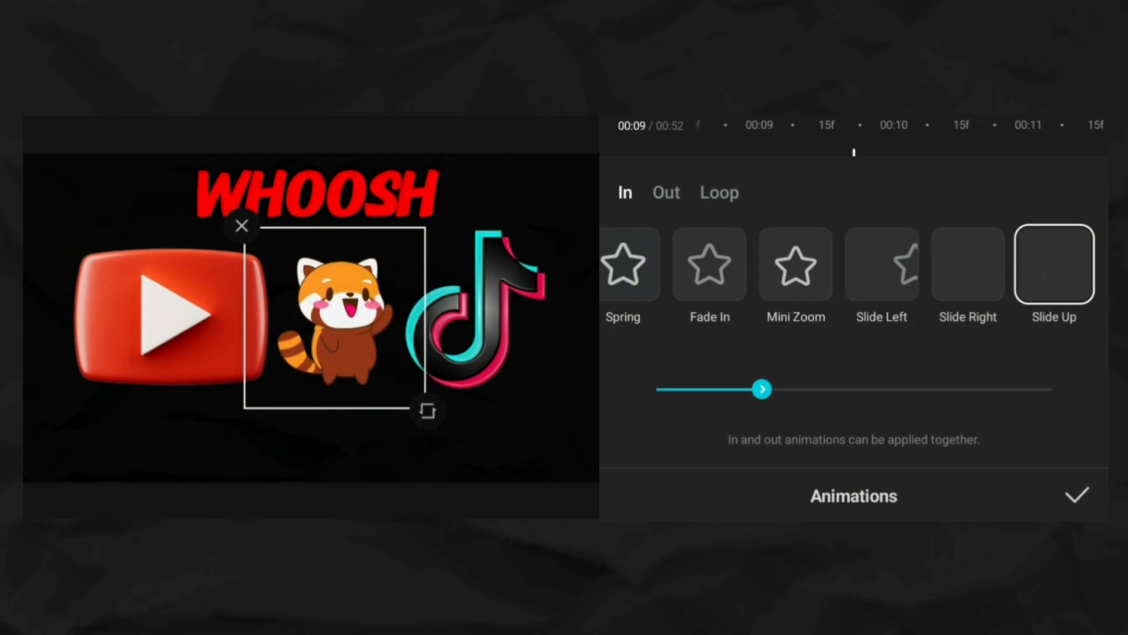
{"action": "left_click", "coordinate": [1078, 495]}
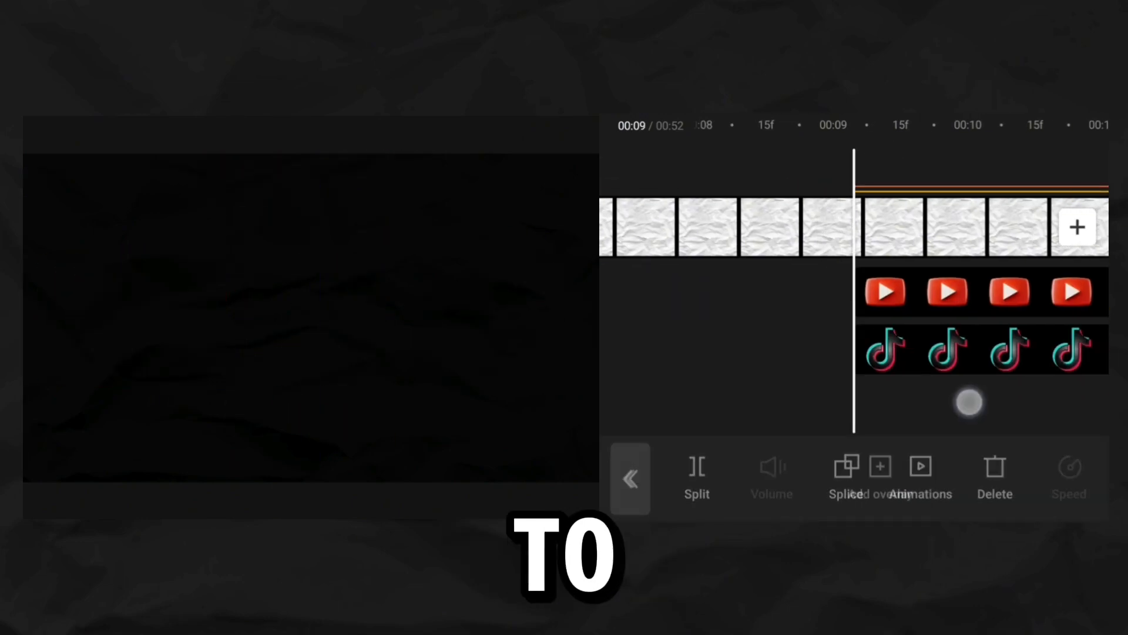
Add swish_whoosh, Woosh and Woosh Wind sound effects and adjust one sound's volume.
{"action": "left_click", "coordinate": [629, 478]}
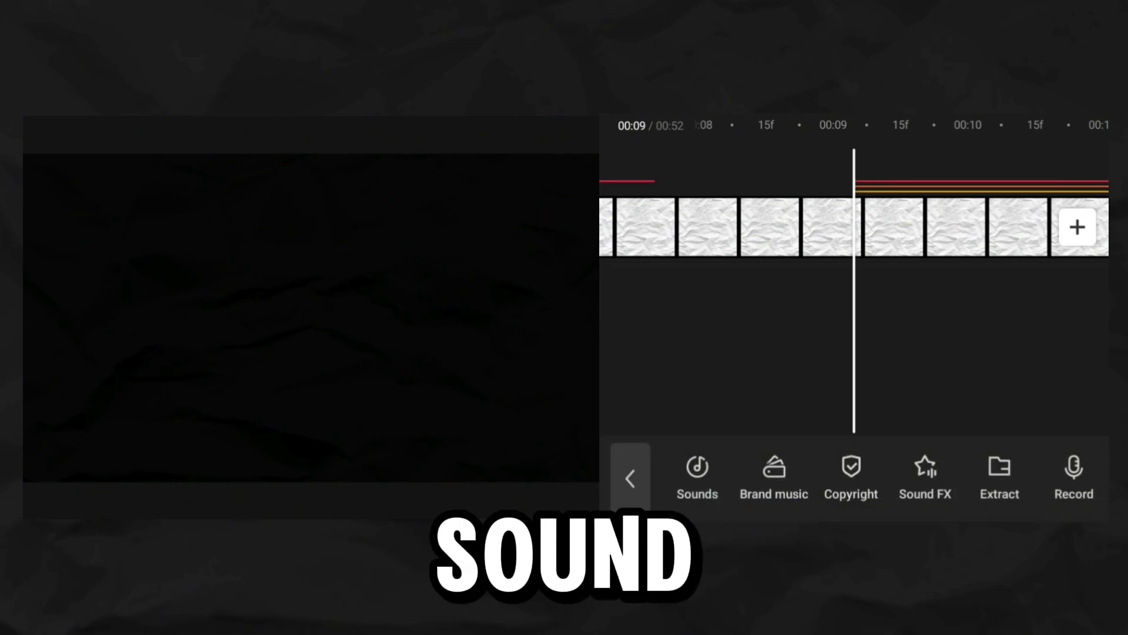
{"action": "left_click", "coordinate": [925, 476]}
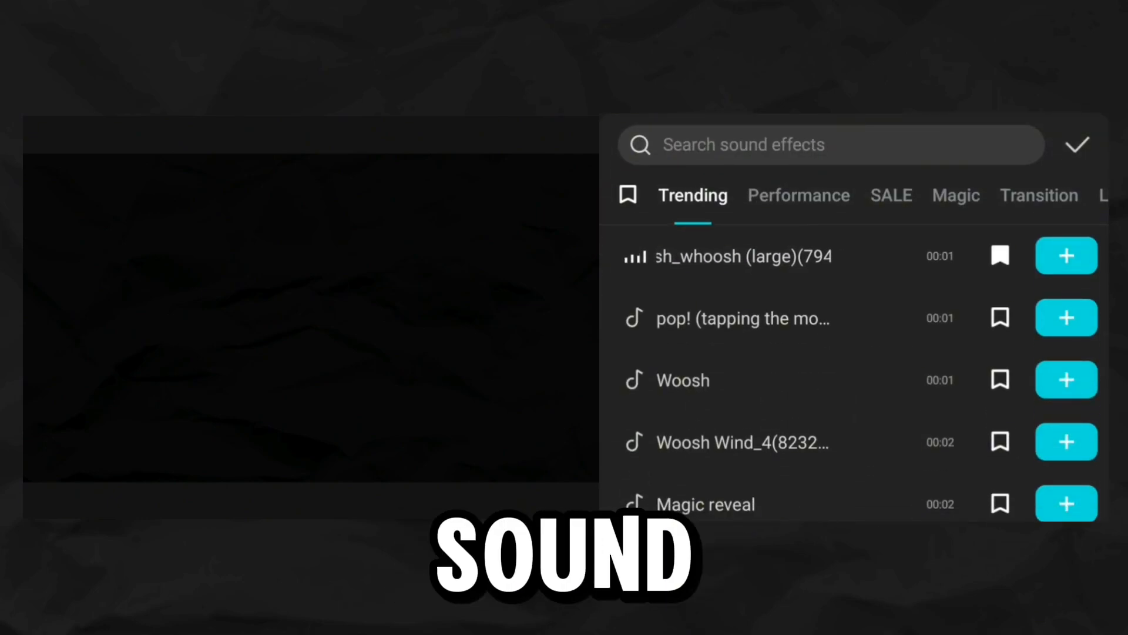
{"action": "left_click", "coordinate": [1066, 255]}
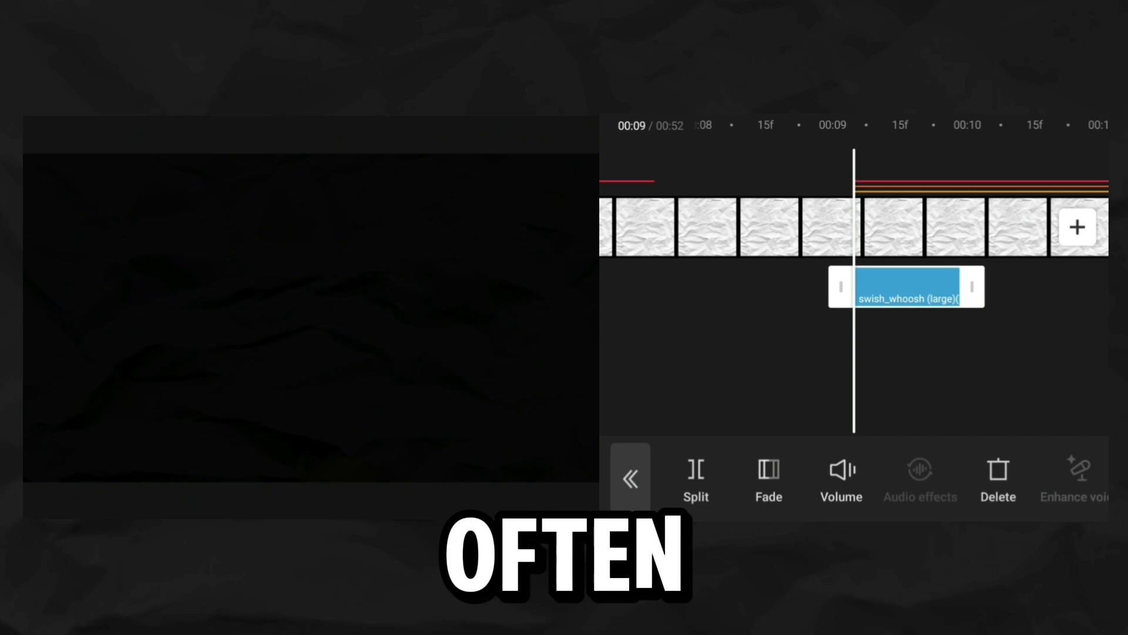
{"action": "left_click", "coordinate": [840, 479]}
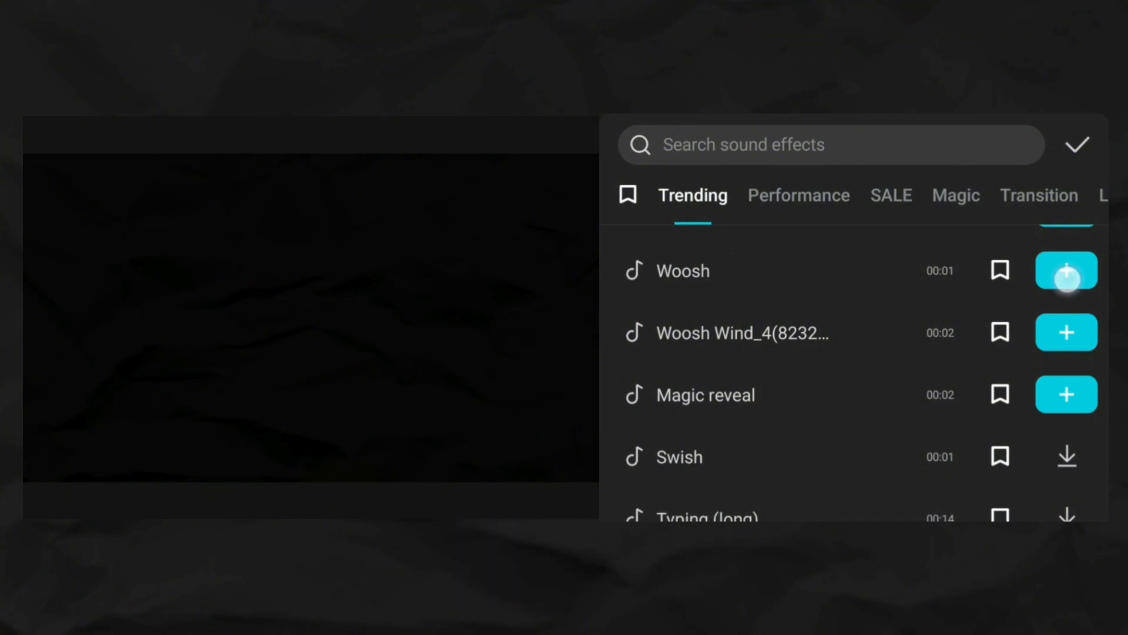
{"action": "left_click", "coordinate": [1066, 270]}
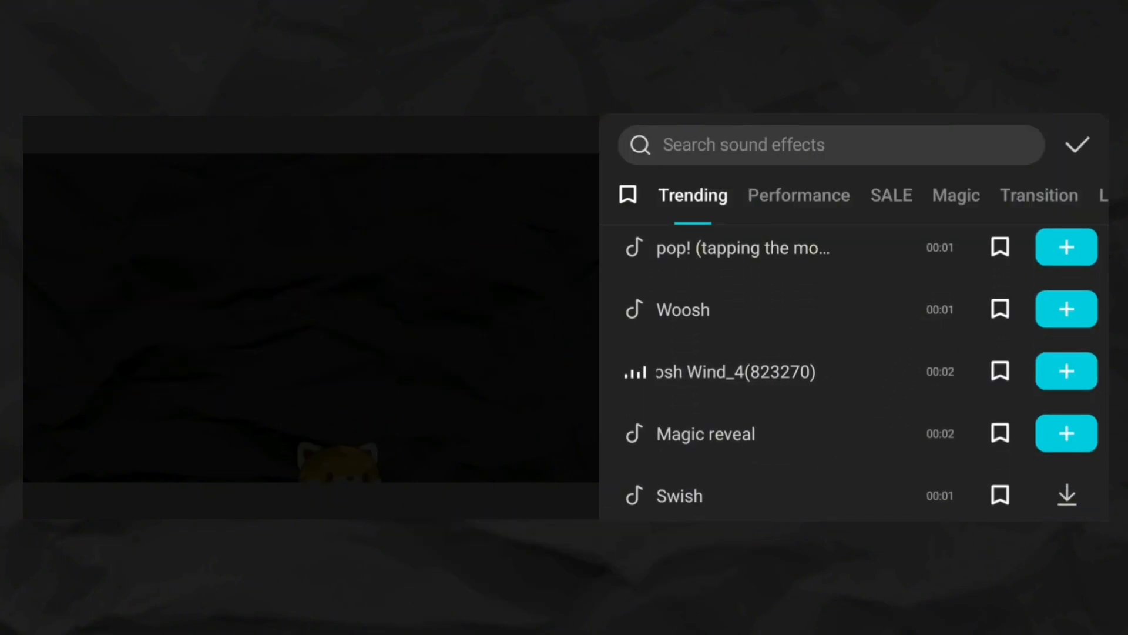
{"action": "left_click", "coordinate": [1066, 371]}
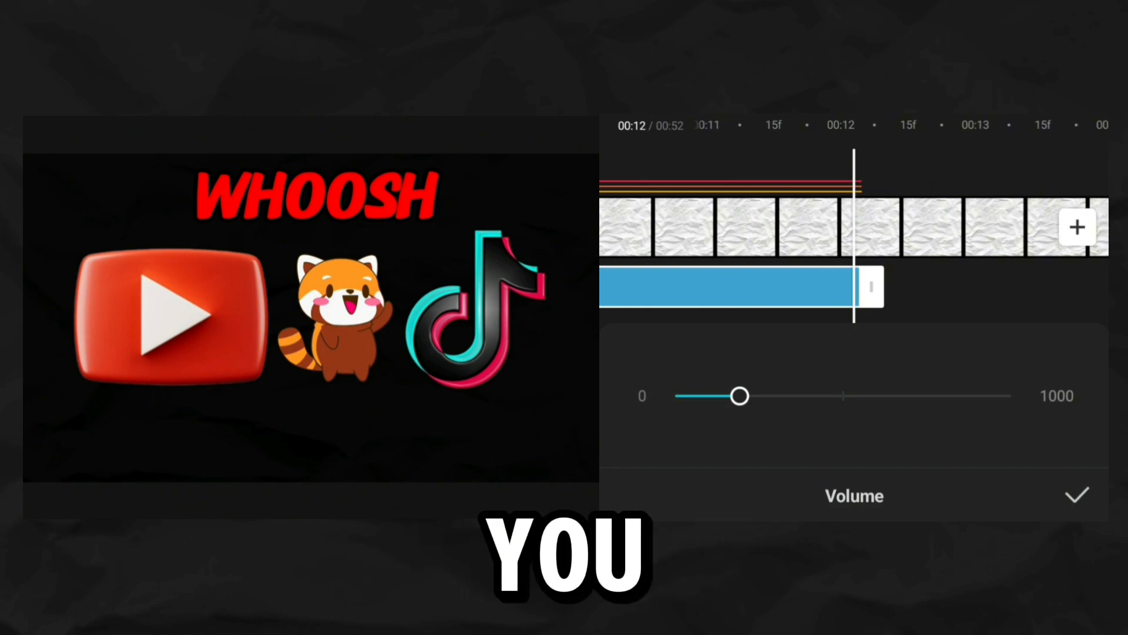
{"action": "left_click", "coordinate": [1075, 495]}
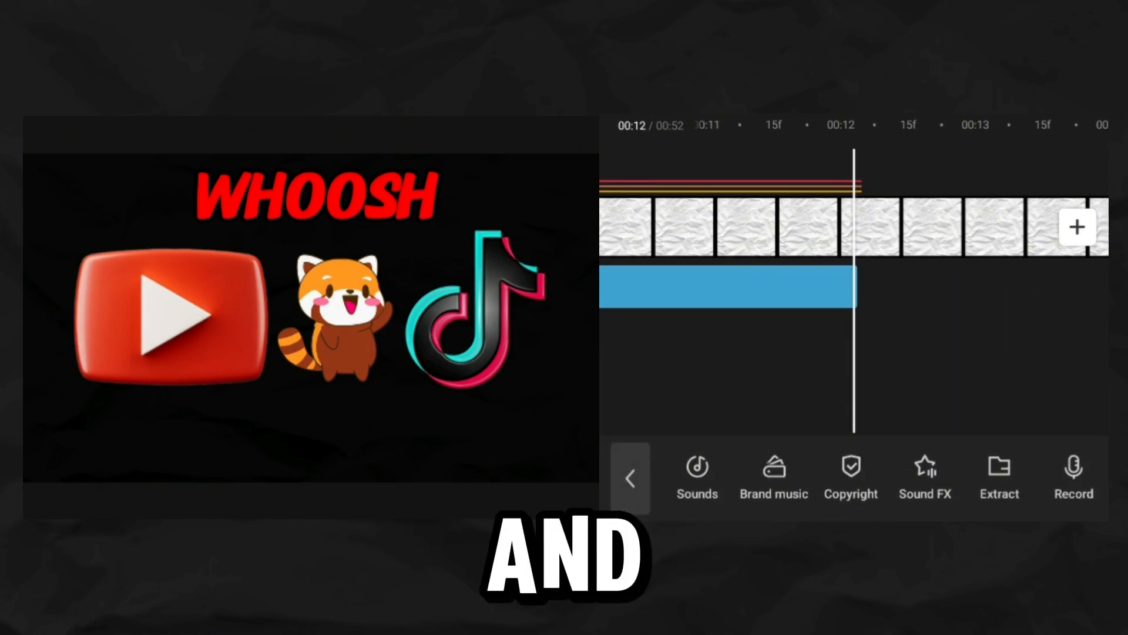